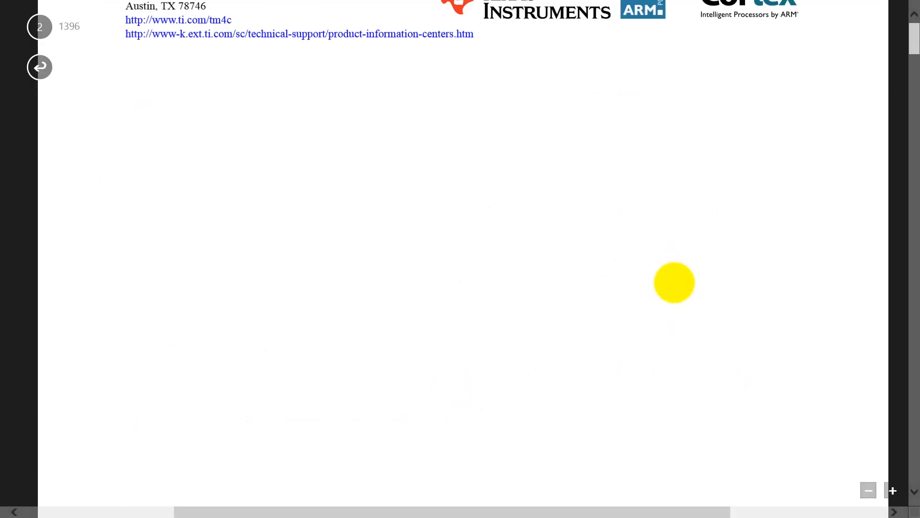
Step: Scroll the datasheet's table of contents down to page 6 listing GPIOs and timers
{"action": "scroll", "scroll_direction": "down", "scroll_amount": 3}
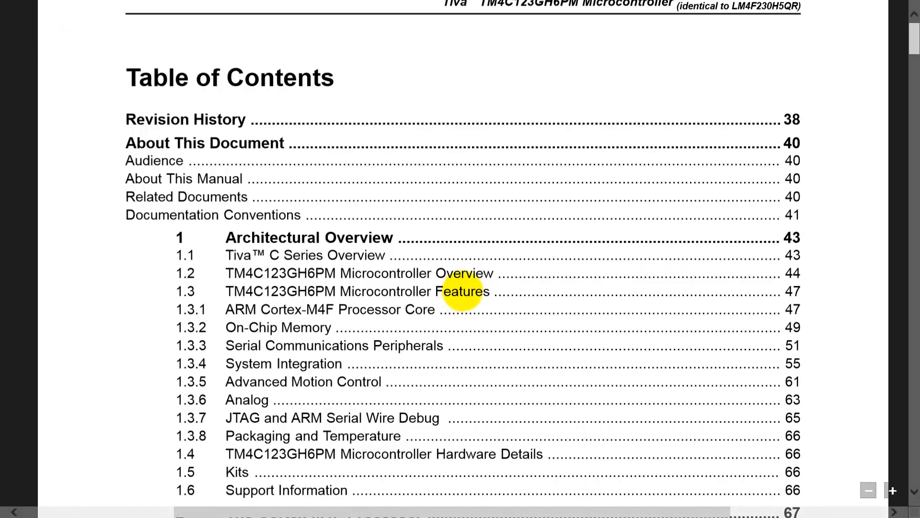
{"action": "scroll", "scroll_direction": "down", "scroll_amount": 3}
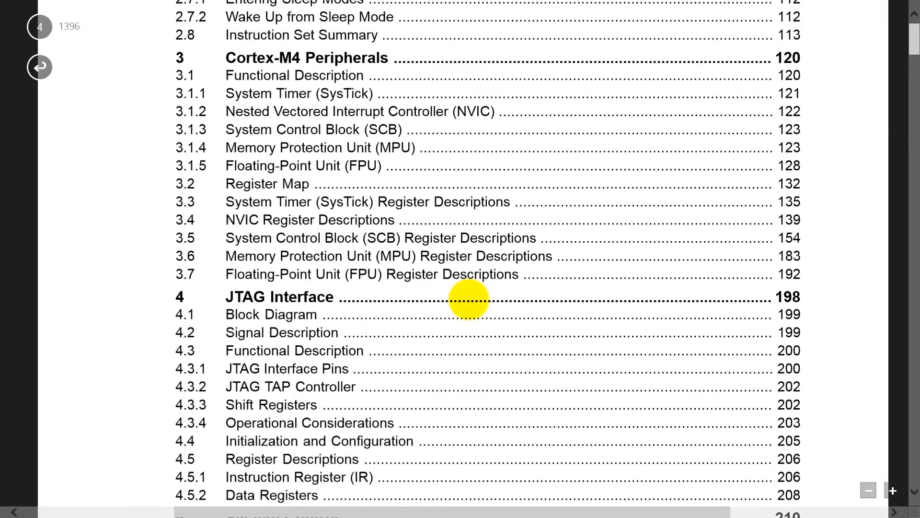
{"action": "scroll", "scroll_direction": "down", "scroll_amount": 3}
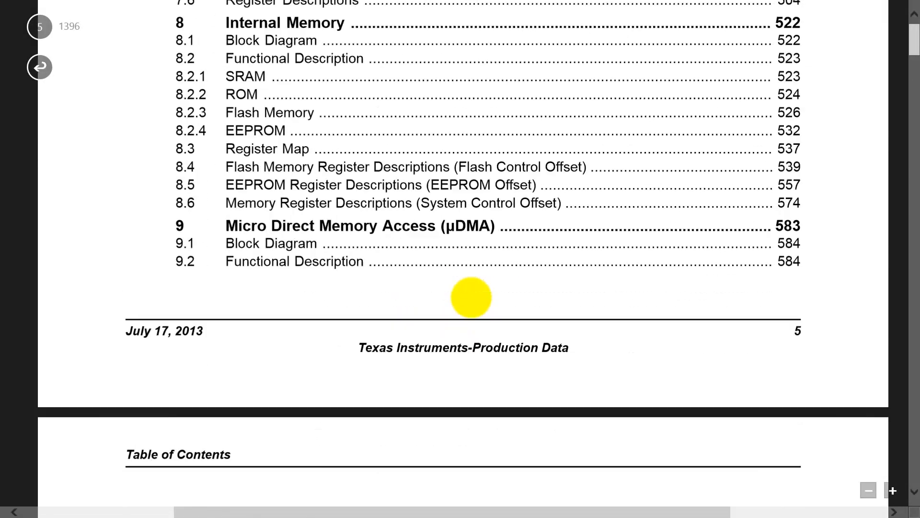
{"action": "scroll", "scroll_direction": "down", "scroll_amount": 3}
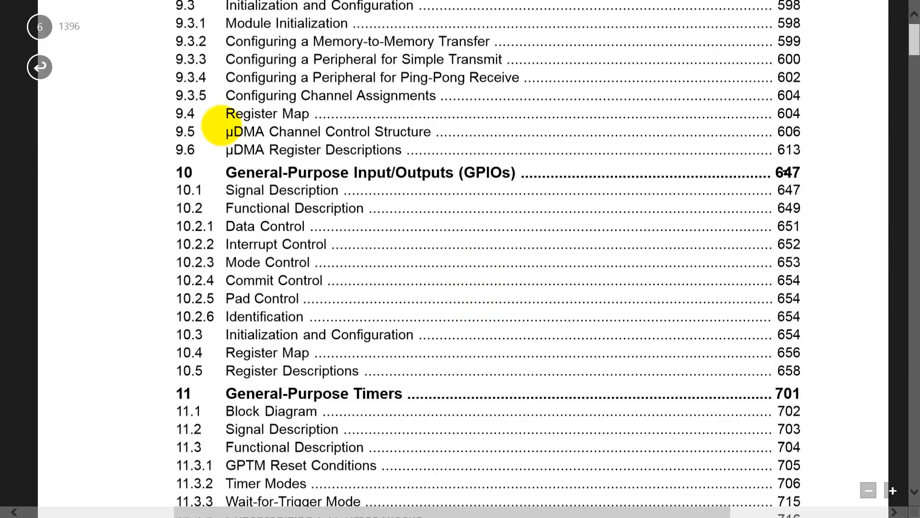
{"action": "mouse_move", "coordinate": [732, 180]}
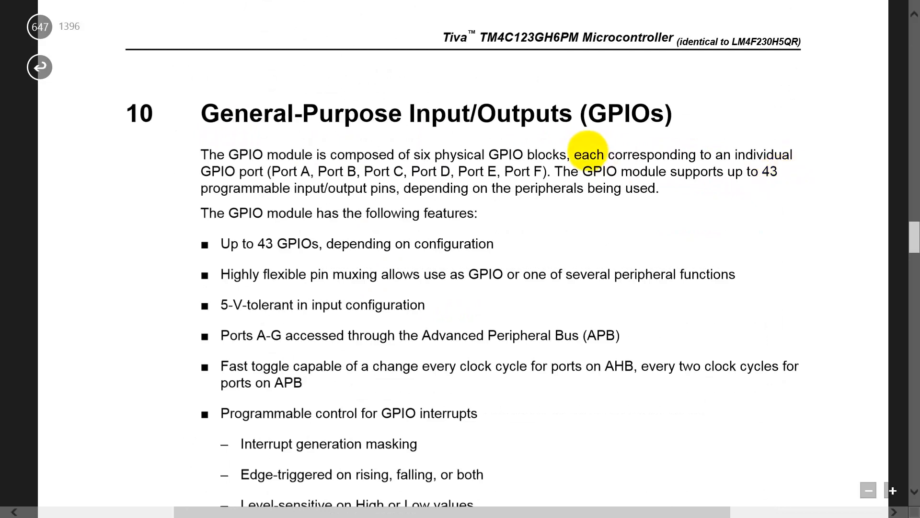
{"action": "mouse_move", "coordinate": [370, 293]}
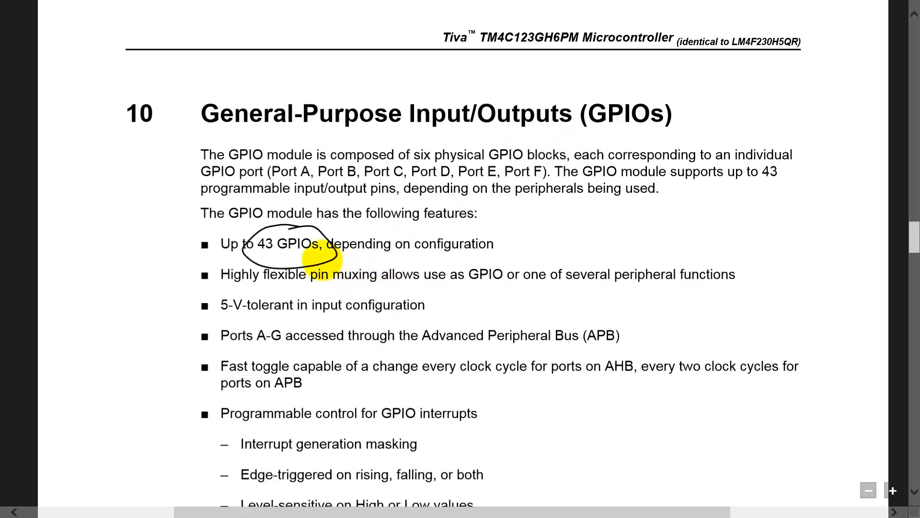
{"action": "mouse_move", "coordinate": [396, 242]}
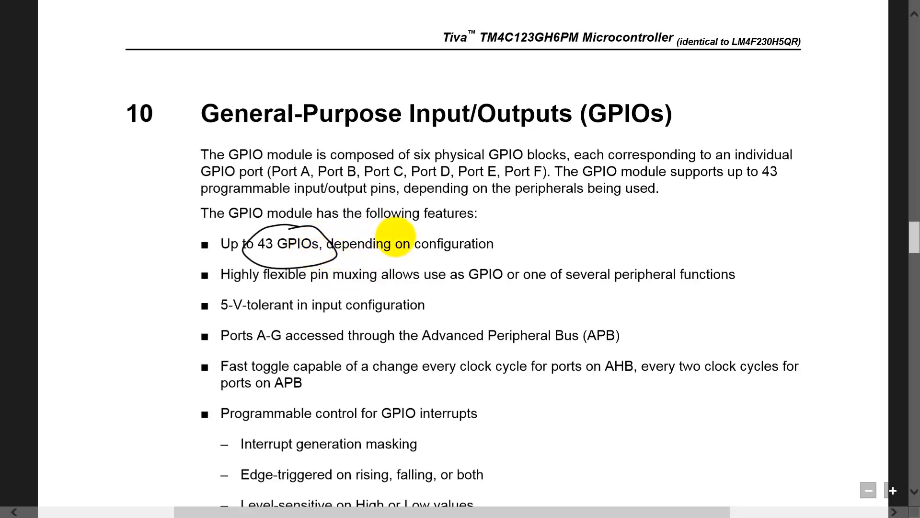
{"action": "mouse_move", "coordinate": [364, 213]}
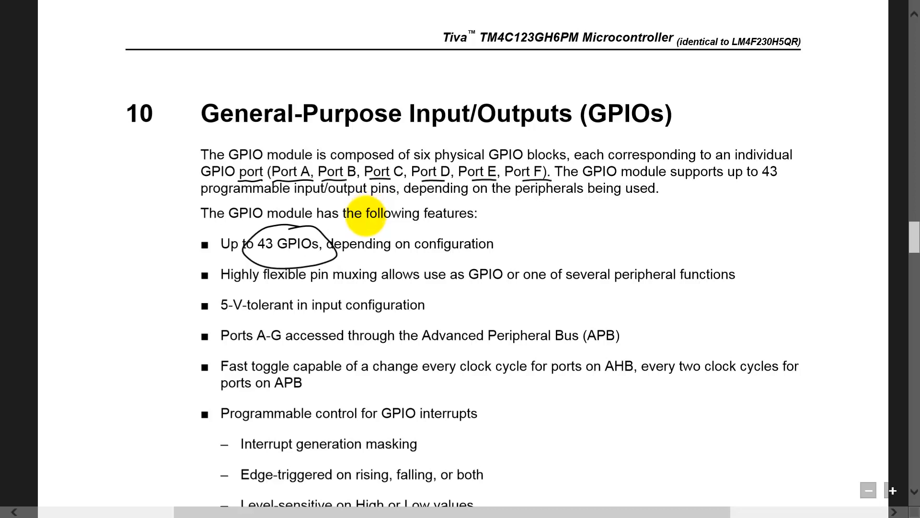
{"action": "mouse_move", "coordinate": [356, 243]}
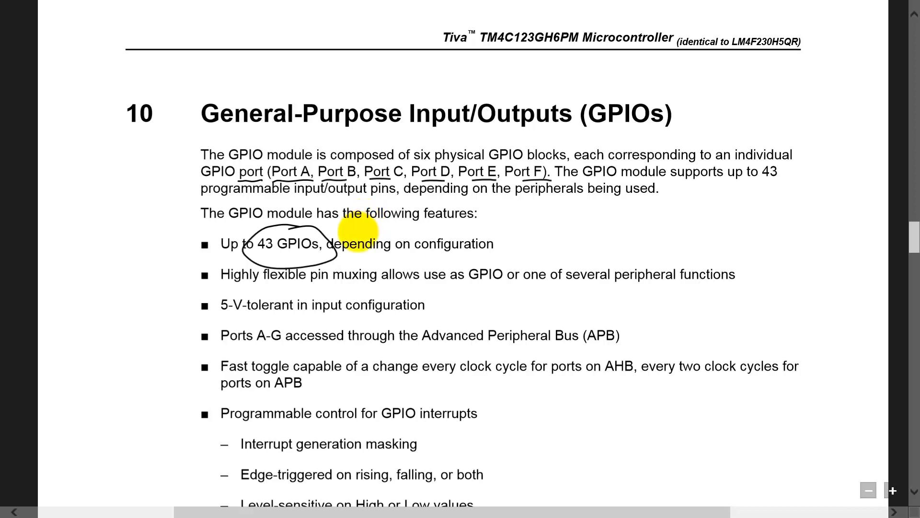
Step: Go back from the annotated GPIO page 647 to contents page 6
{"action": "left_click", "coordinate": [39, 66]}
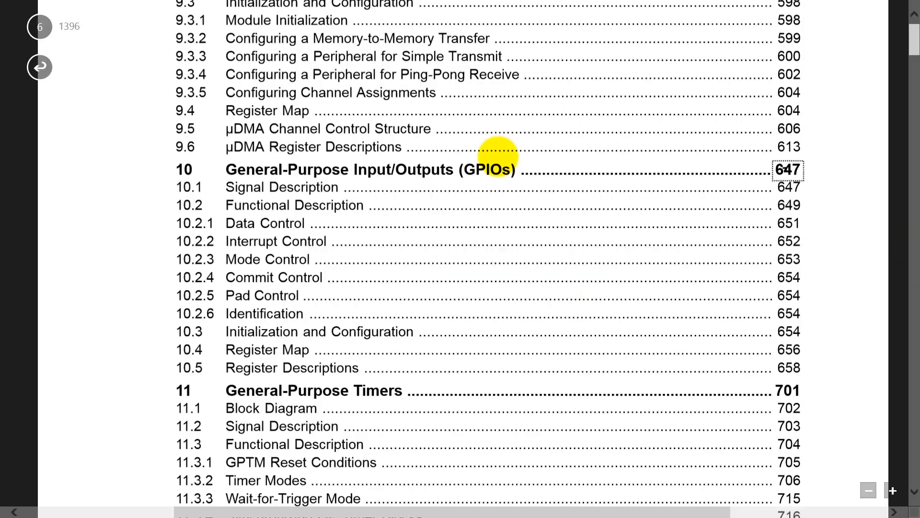
{"action": "mouse_move", "coordinate": [490, 194]}
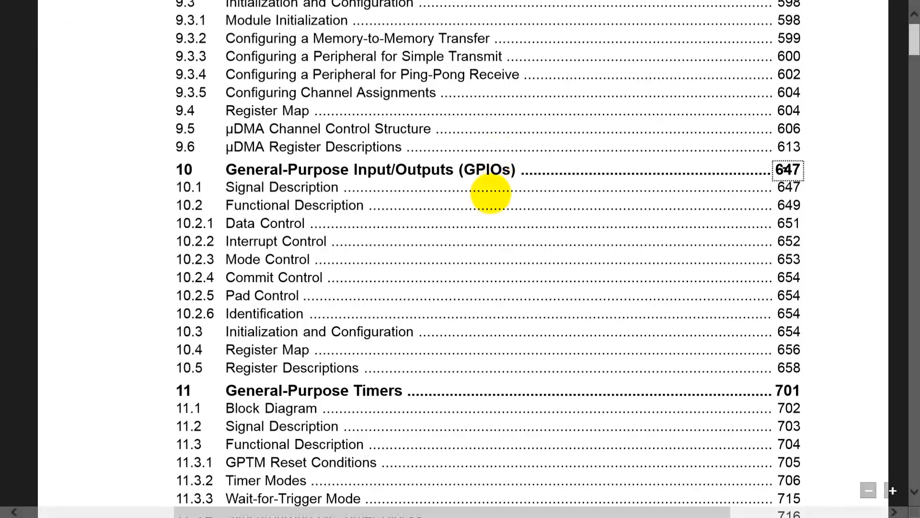
Step: Scroll the contents to Chapter 22 and jump to the 64-pin LQFP pin diagram on page 1322
{"action": "scroll", "scroll_direction": "down", "scroll_amount": 3}
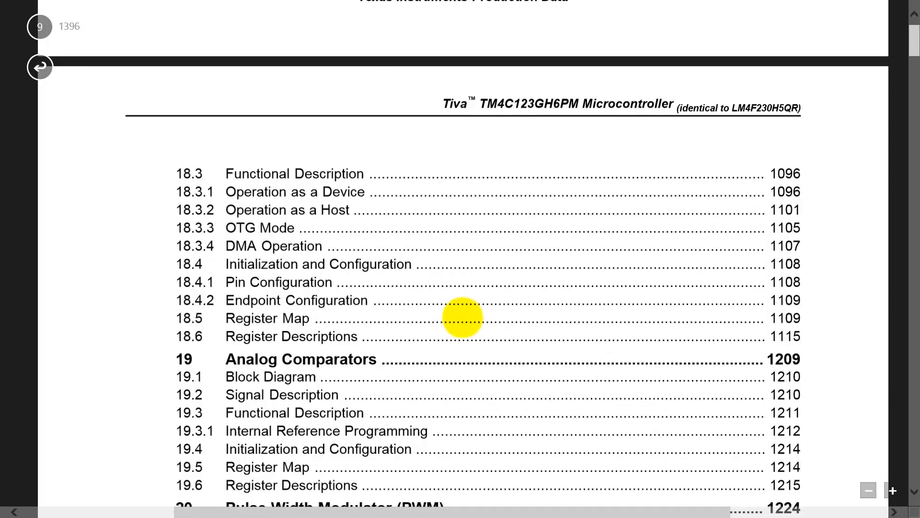
{"action": "scroll", "scroll_direction": "down", "scroll_amount": 3}
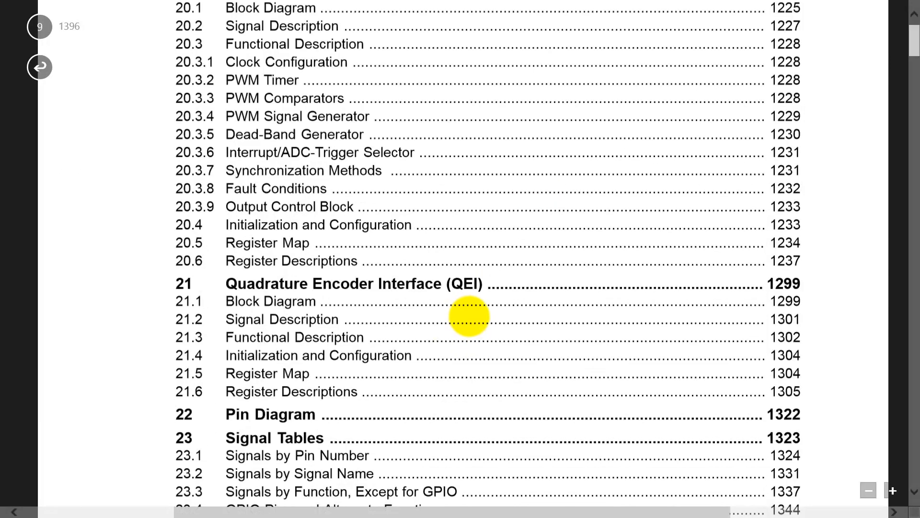
{"action": "scroll", "scroll_direction": "down", "scroll_amount": 3}
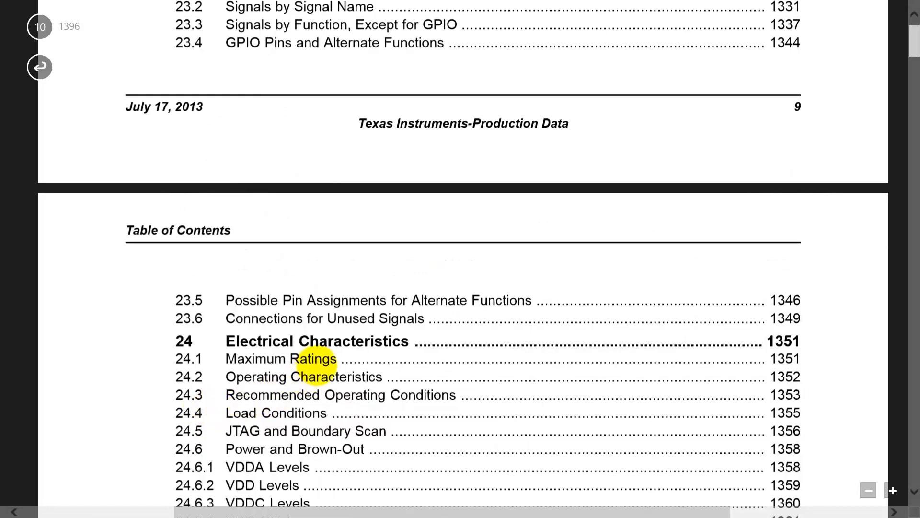
{"action": "scroll", "scroll_direction": "up", "scroll_amount": 3}
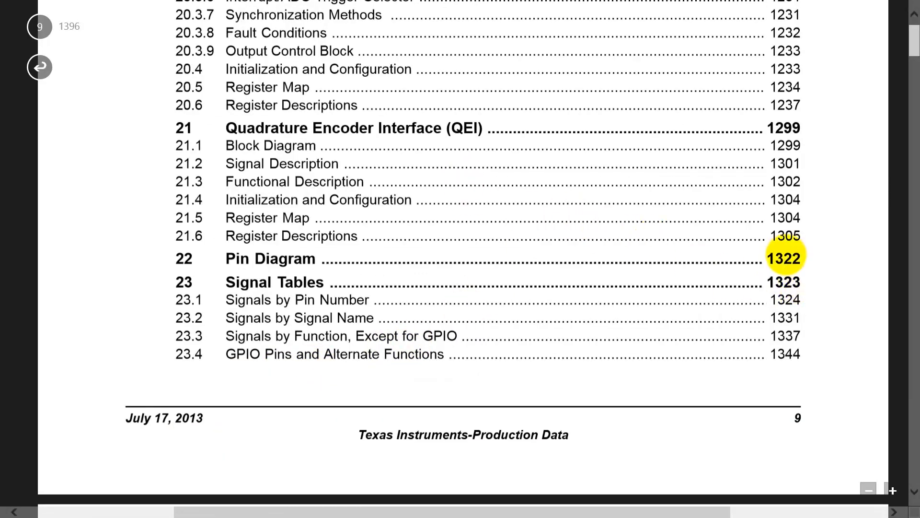
{"action": "left_click", "coordinate": [784, 258]}
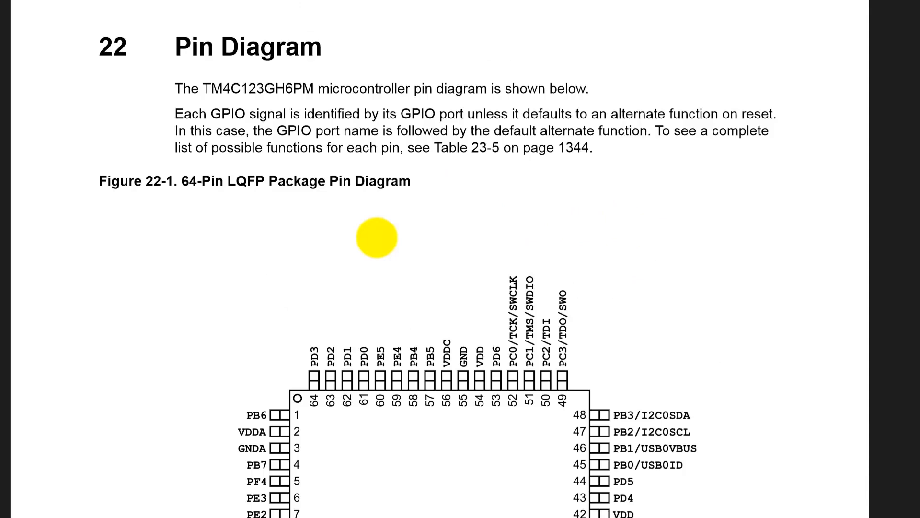
{"action": "scroll", "scroll_direction": "down", "scroll_amount": 3}
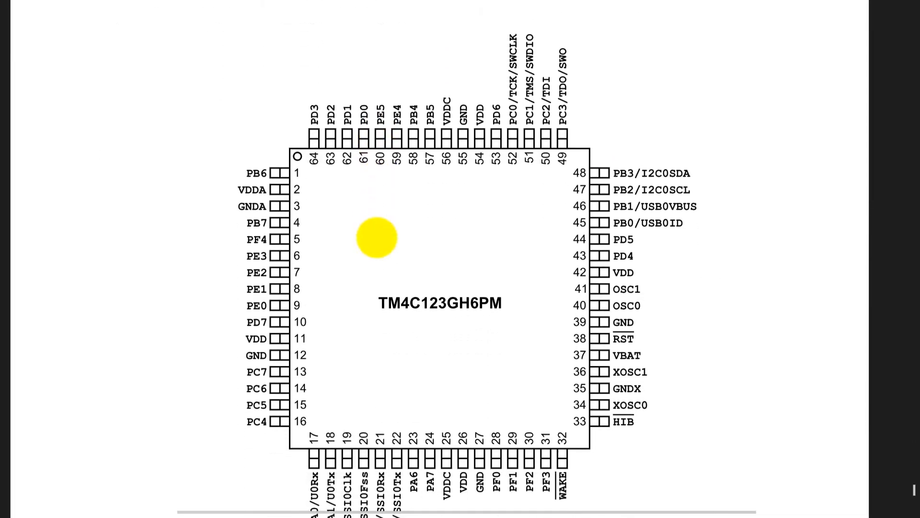